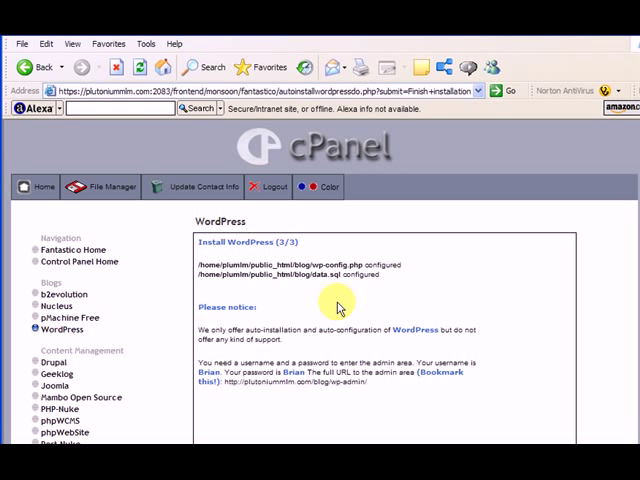
Step: Follow the admin area URL on the completed Fantastico WordPress install page
scroll("down", 3)
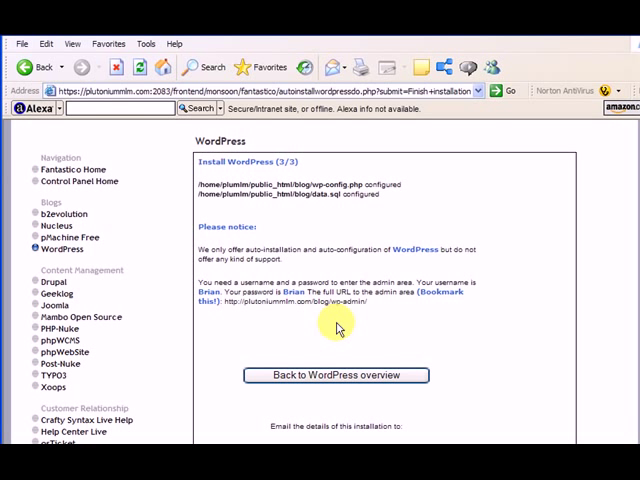
mouse_move(330, 235)
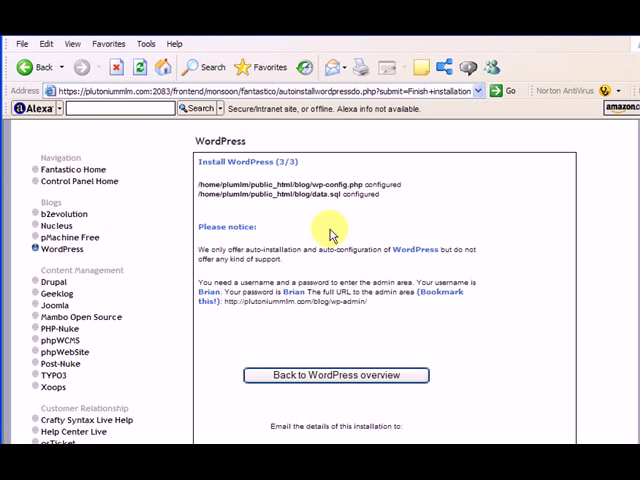
mouse_move(336, 183)
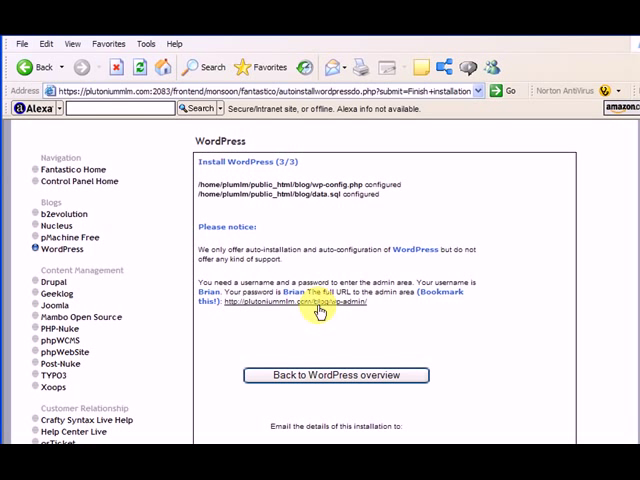
mouse_move(352, 308)
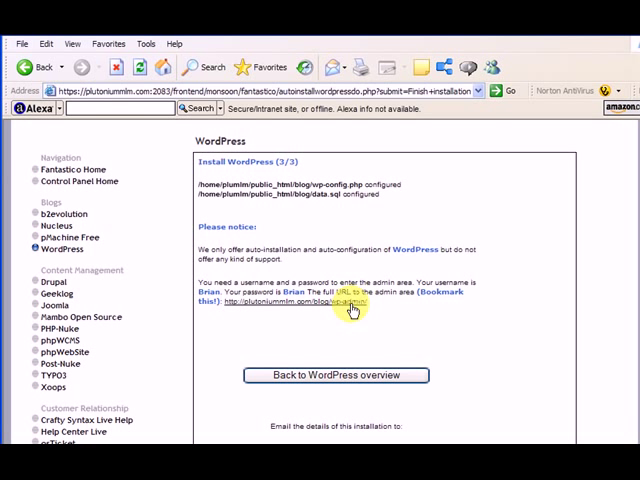
left_click(352, 301)
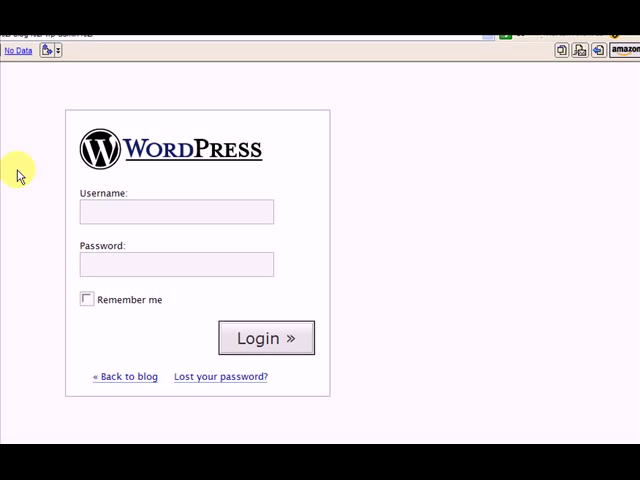
Step: Log in to the blog admin as 'Brian'
left_click(176, 211)
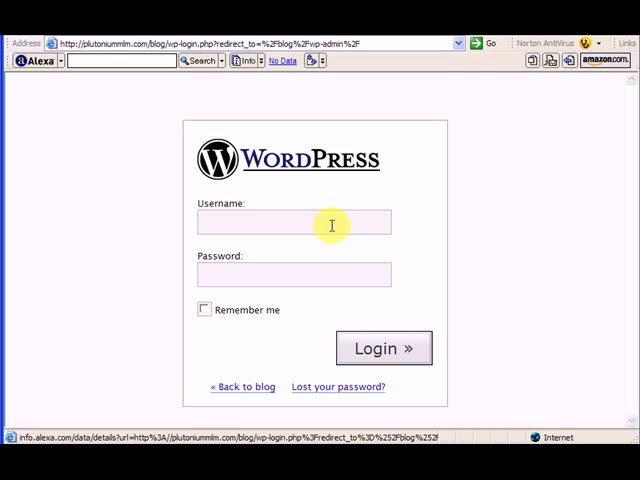
type("Brian")
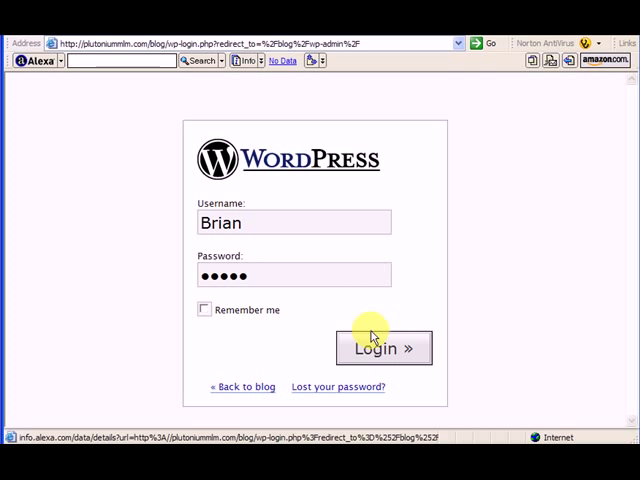
left_click(383, 348)
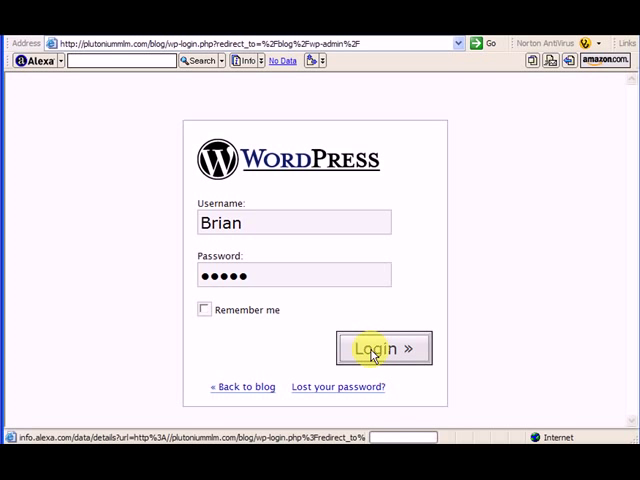
left_click(382, 348)
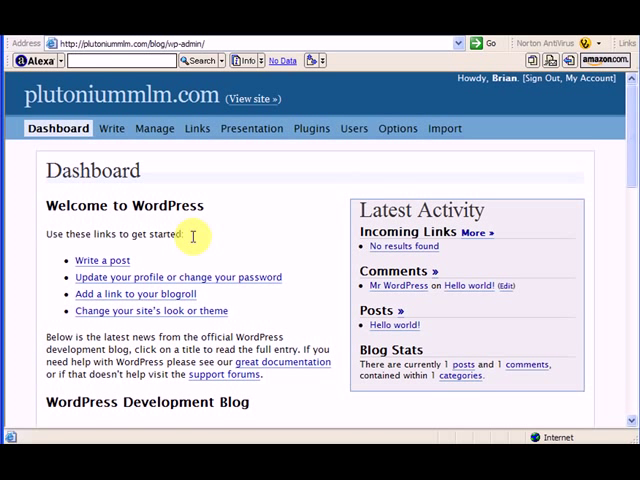
Step: View the Write Post page, then the Manage list showing 'Hello world!'
left_click(112, 128)
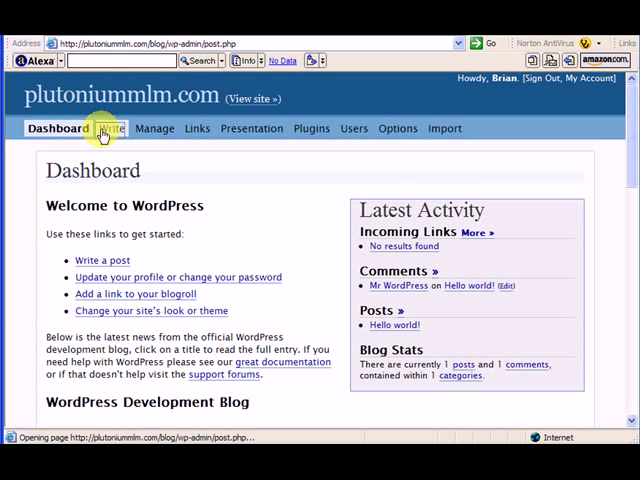
left_click(108, 128)
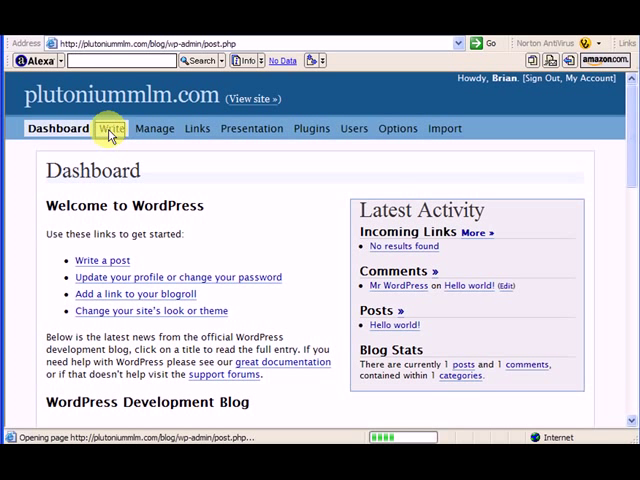
left_click(108, 128)
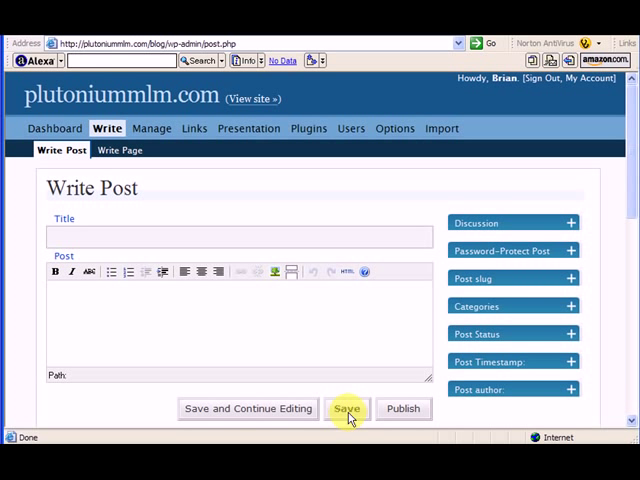
mouse_move(280, 388)
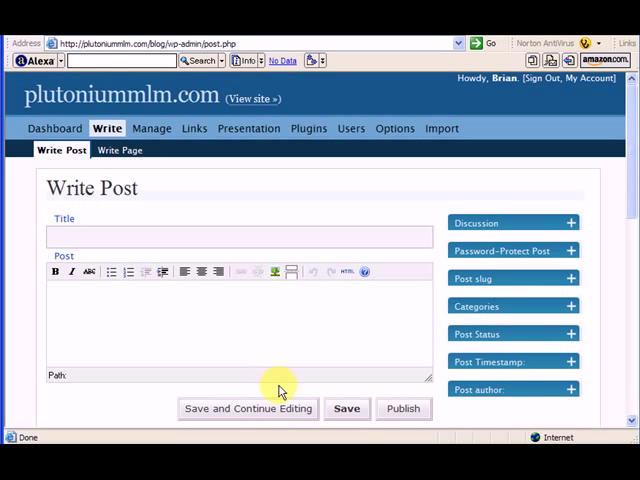
mouse_move(158, 150)
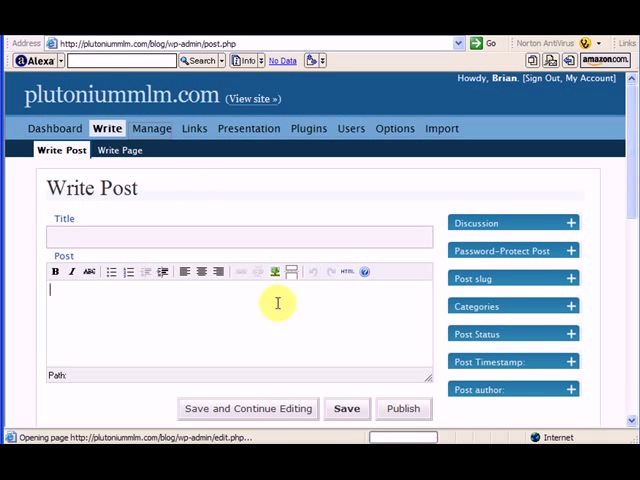
left_click(151, 128)
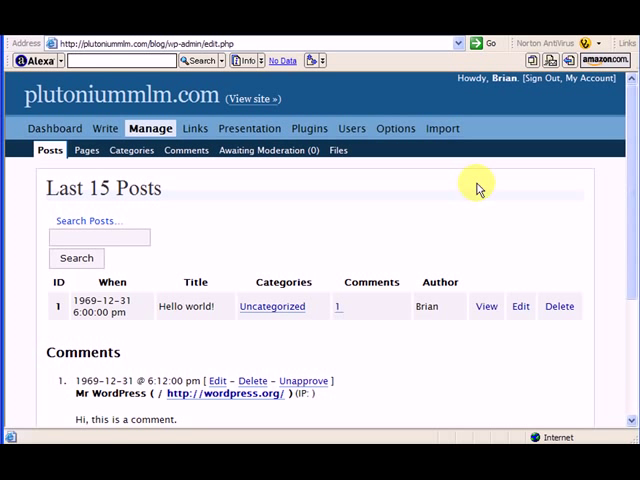
mouse_move(230, 162)
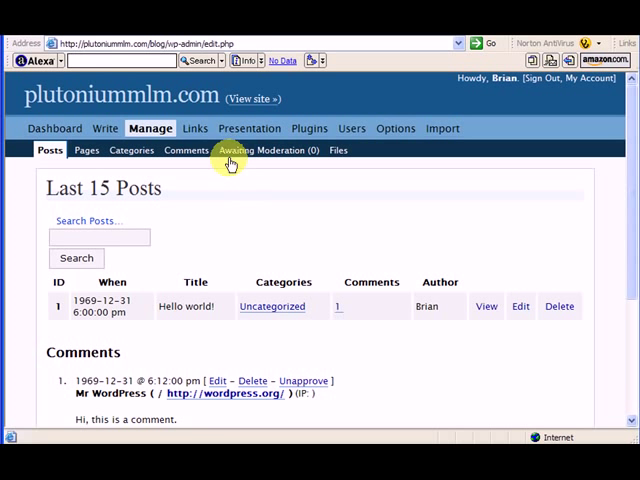
Step: Review the blogroll links, then go to Presentation to view the site
left_click(192, 128)
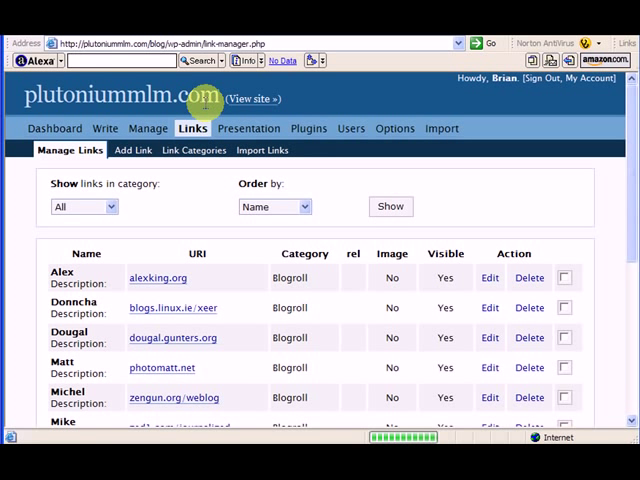
mouse_move(248, 141)
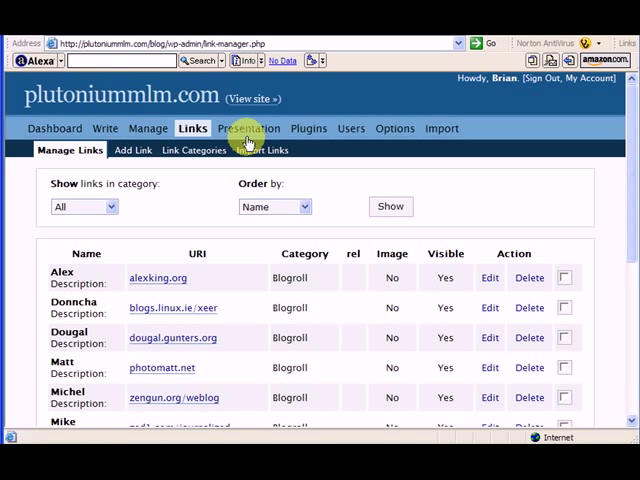
left_click(248, 128)
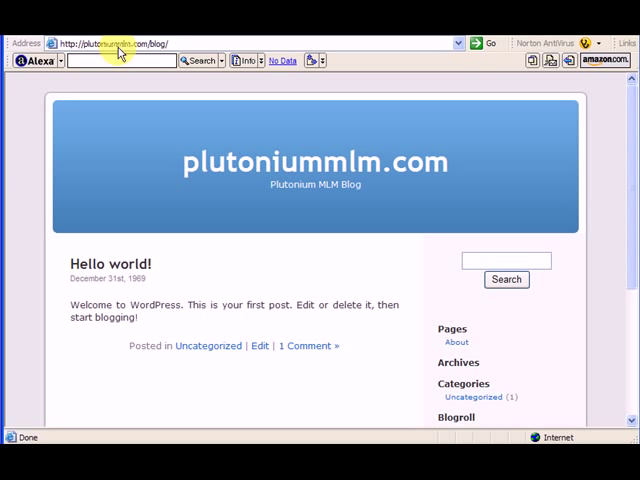
mouse_move(617, 163)
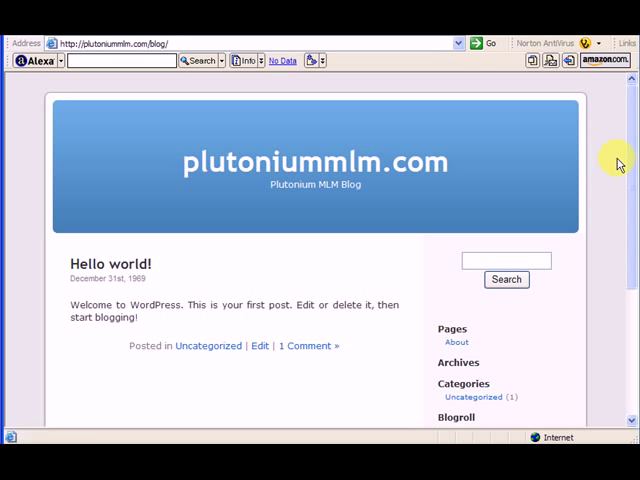
Step: Read the Hello world! post's comment page and its reply form
scroll("down", 3)
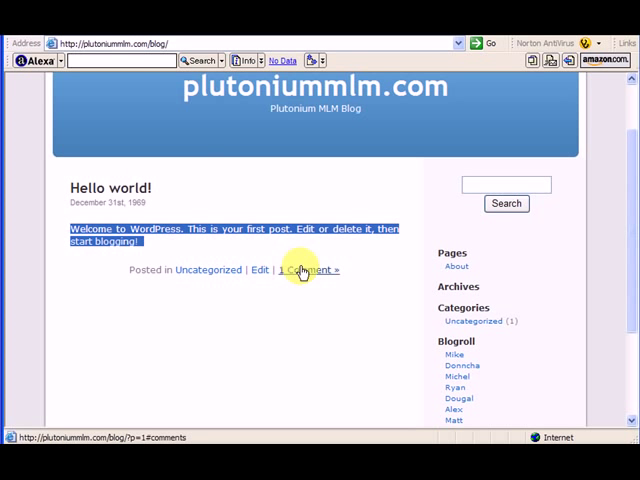
left_click(307, 270)
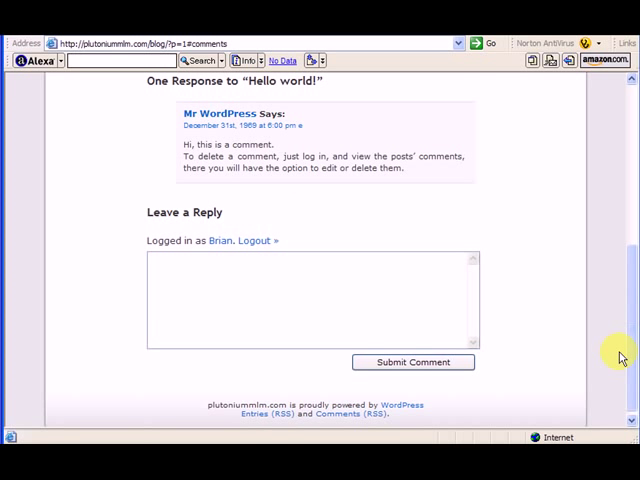
scroll("up", 3)
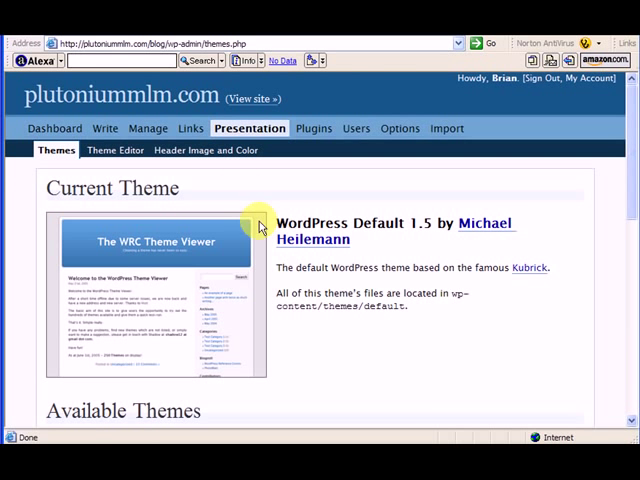
left_click(254, 98)
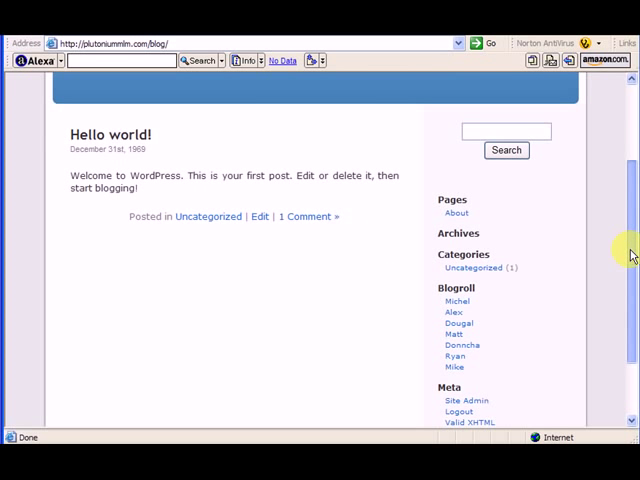
scroll("down", 3)
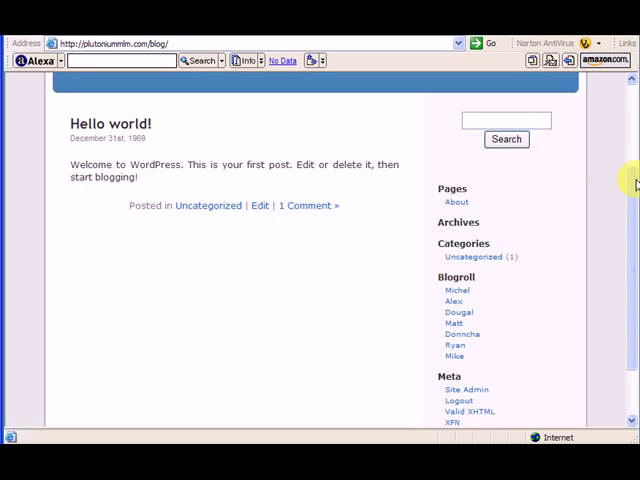
scroll("down", 3)
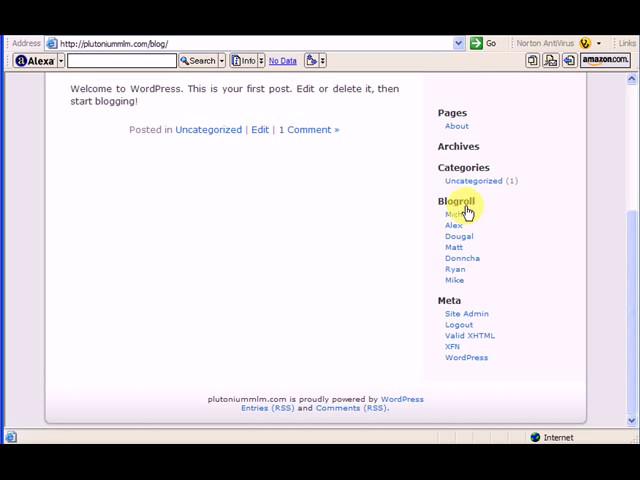
mouse_move(630, 300)
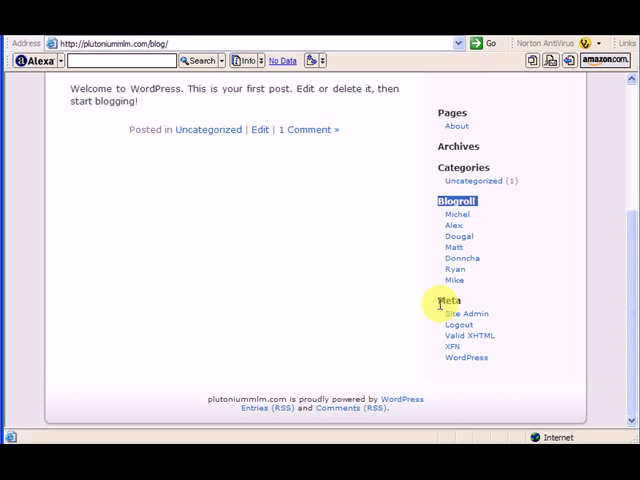
mouse_move(478, 200)
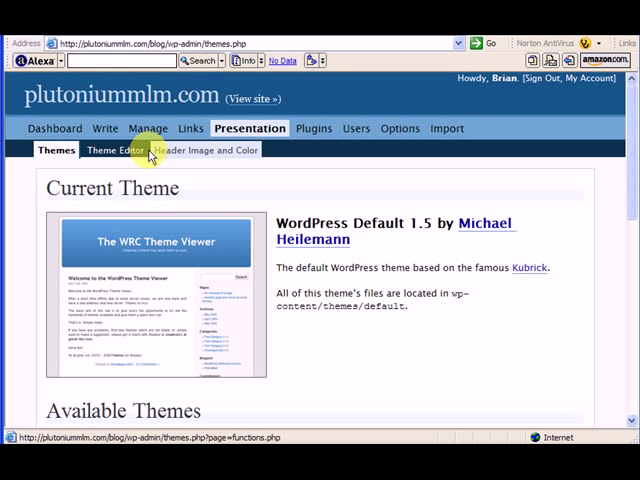
Step: Open the Theme Editor and scroll through the default theme's style.css
left_click(114, 150)
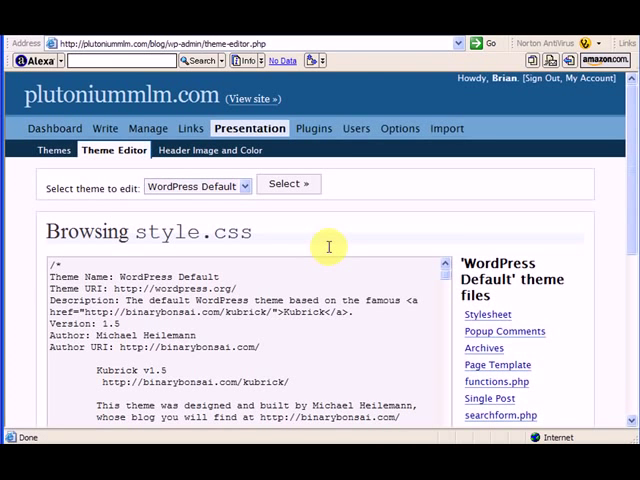
scroll("down", 3)
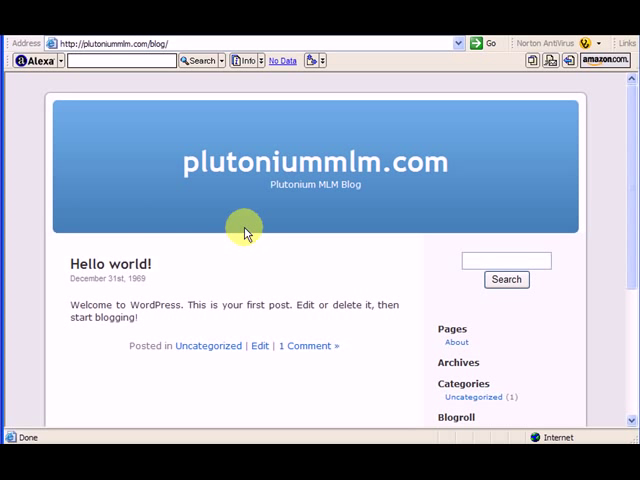
mouse_move(125, 135)
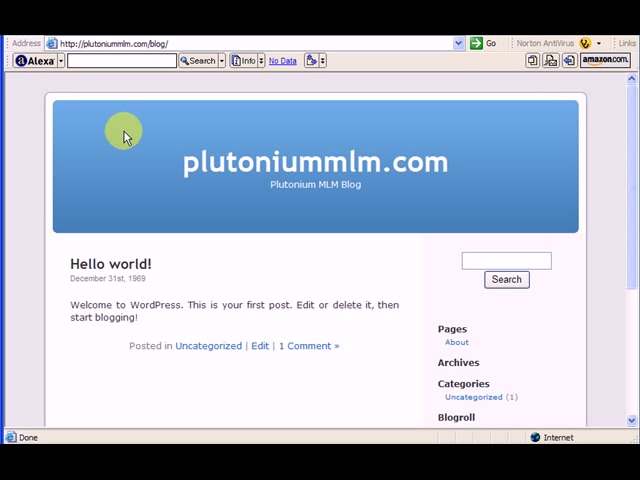
mouse_move(122, 117)
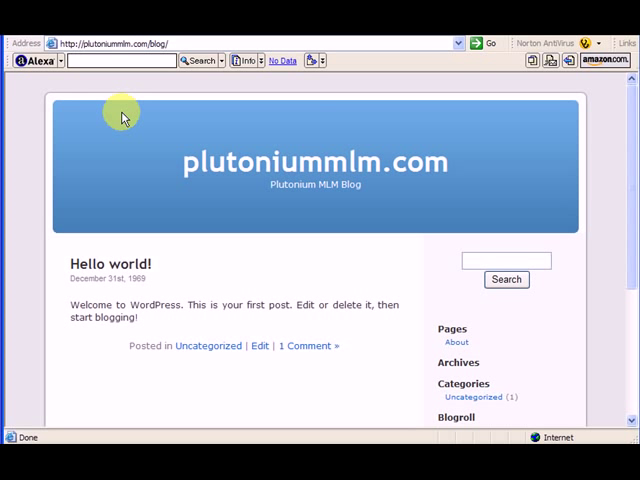
mouse_move(52, 108)
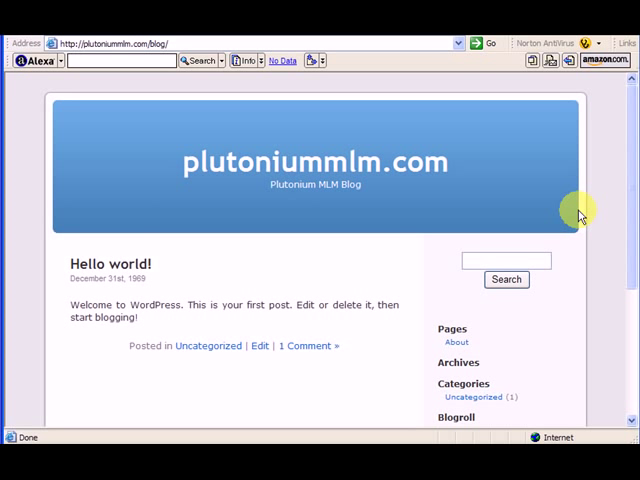
mouse_move(120, 130)
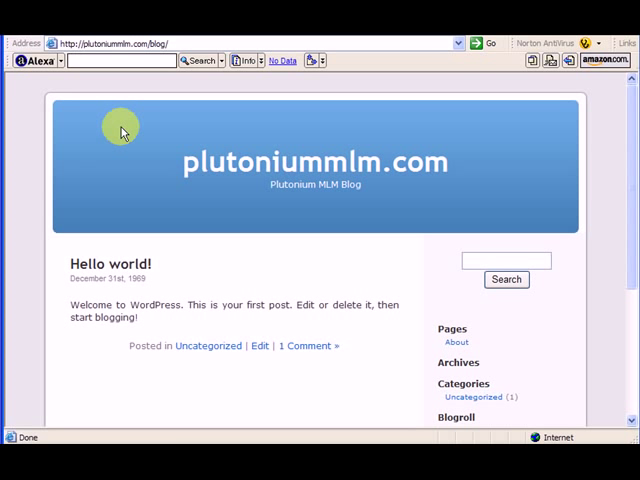
right_click(120, 131)
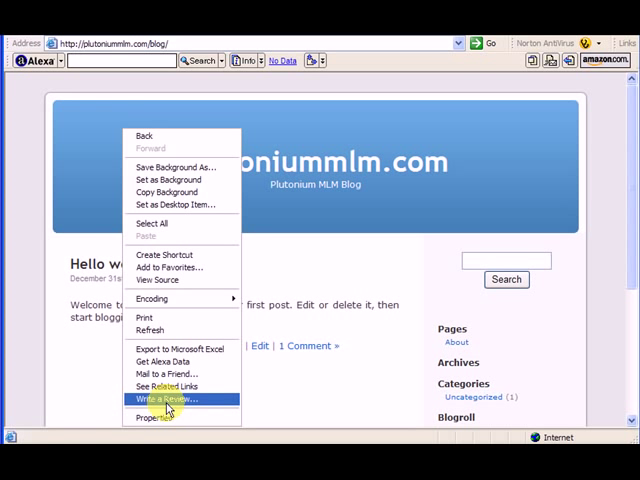
left_click(147, 416)
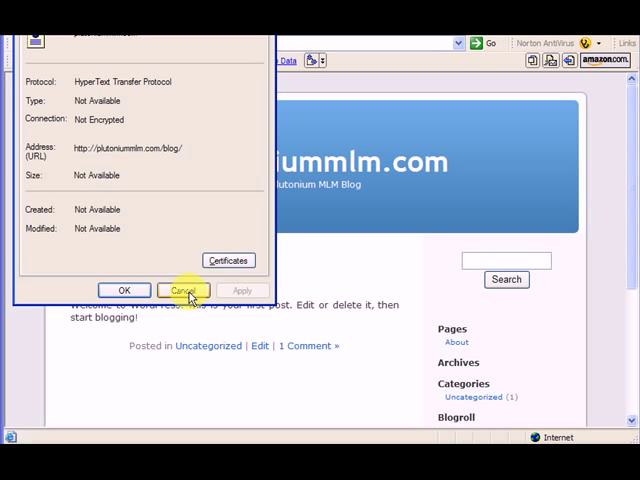
left_click(183, 290)
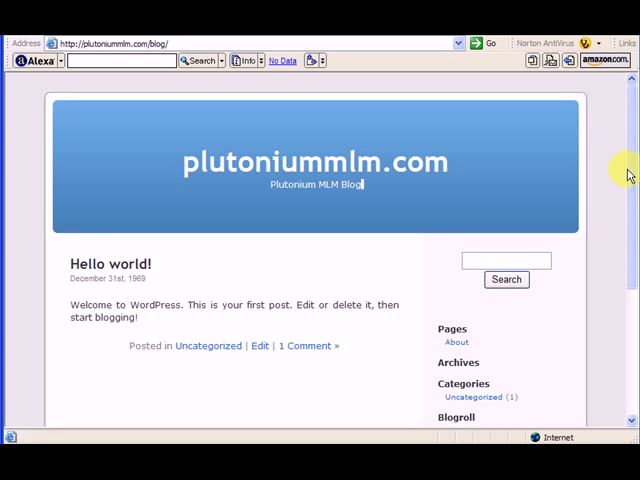
scroll("down", 3)
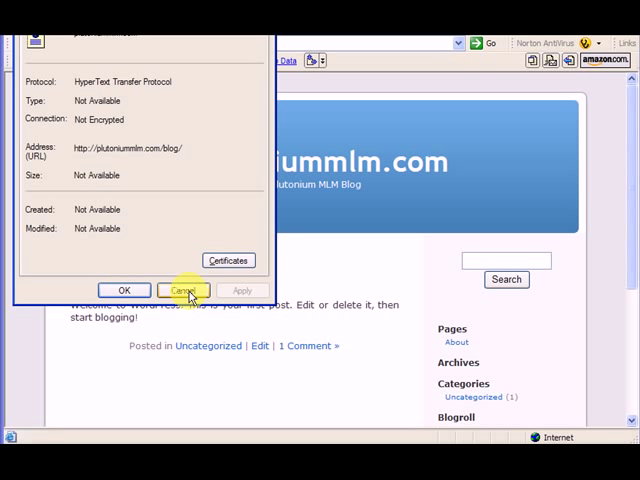
left_click(183, 290)
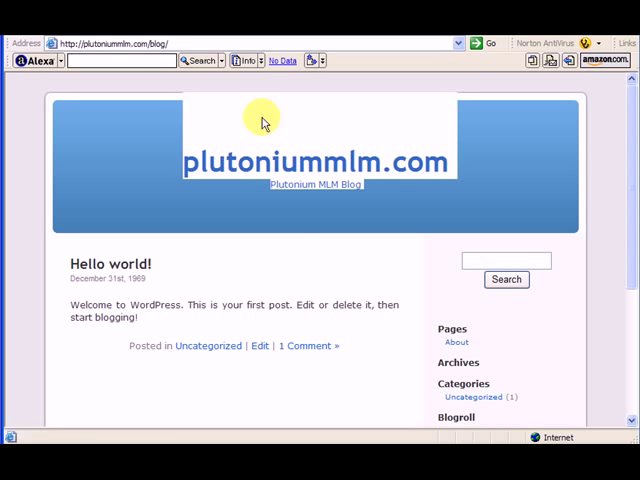
right_click(263, 123)
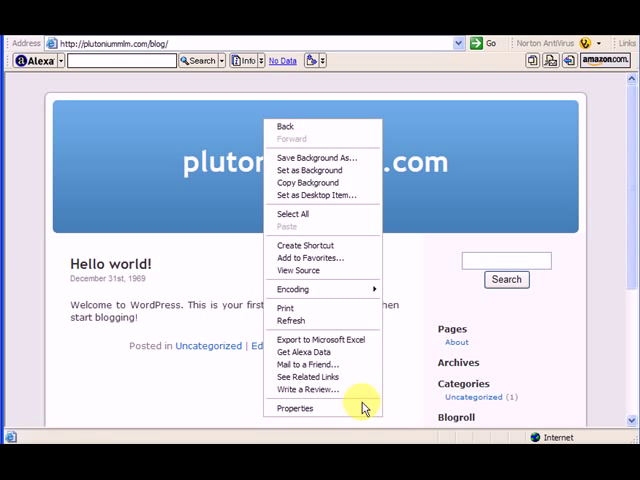
left_click(295, 408)
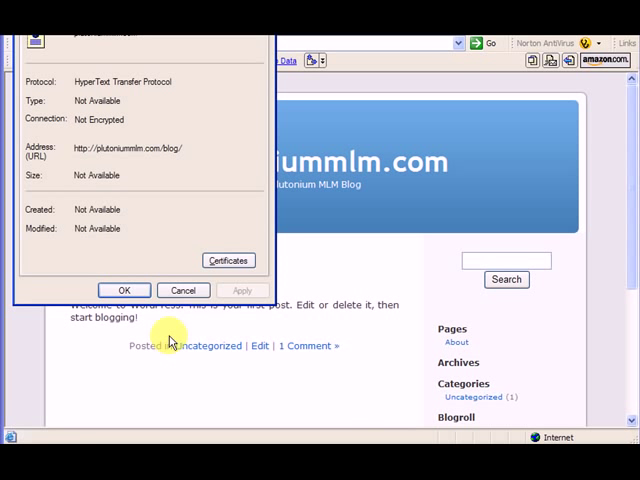
left_click(124, 290)
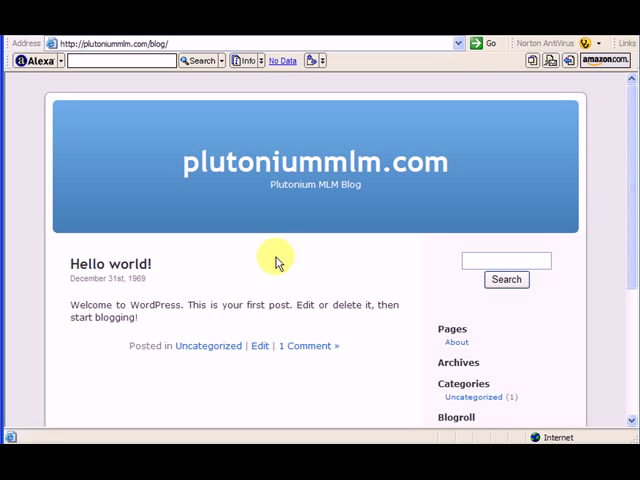
mouse_move(70, 140)
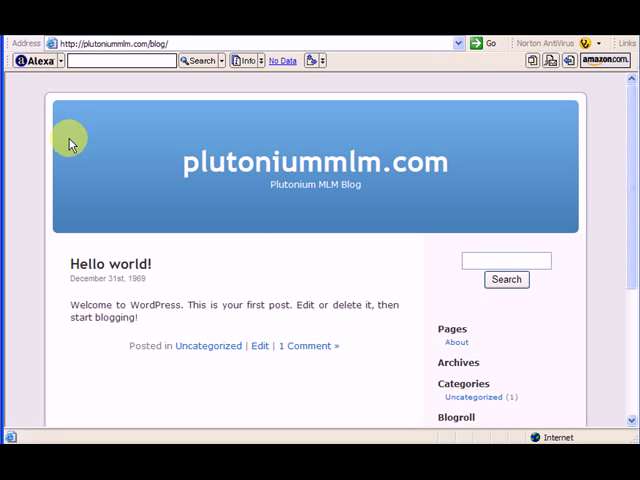
mouse_move(52, 210)
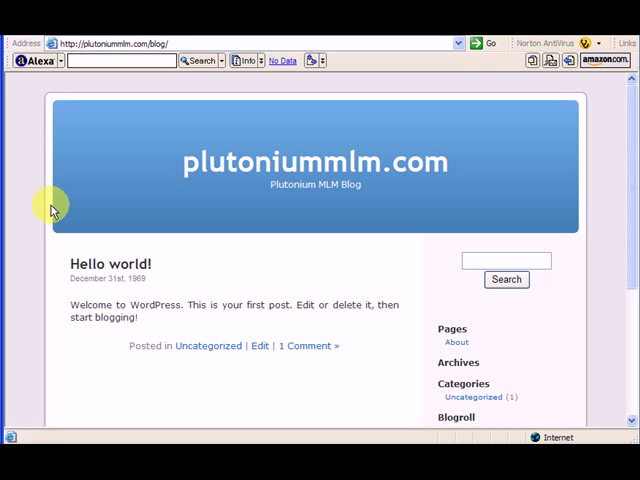
mouse_move(268, 108)
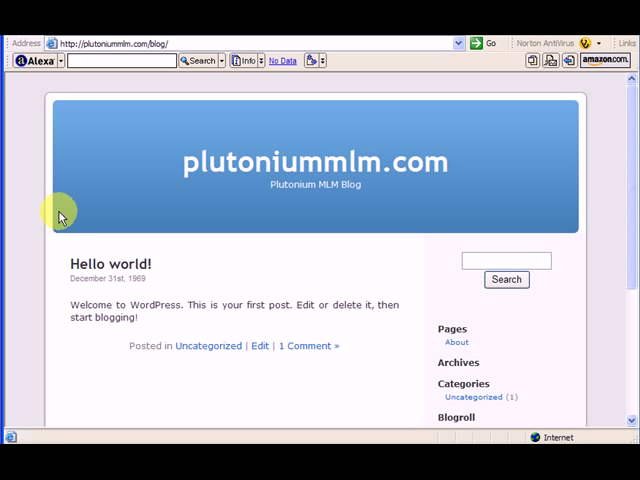
mouse_move(464, 128)
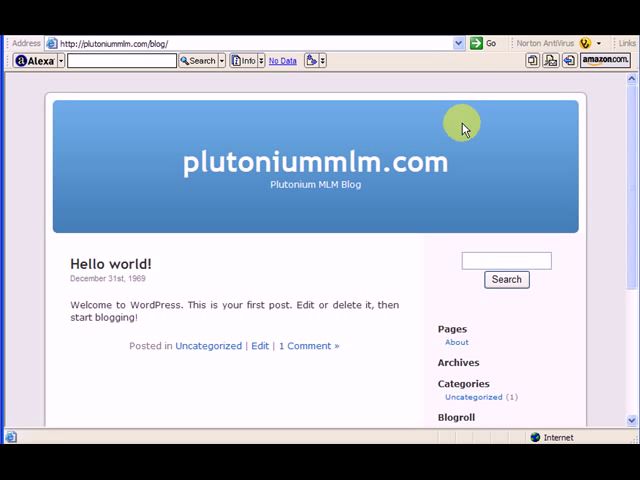
mouse_move(145, 162)
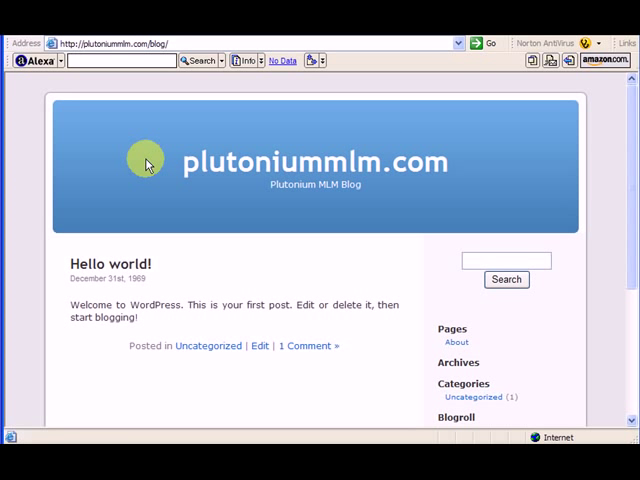
mouse_move(80, 162)
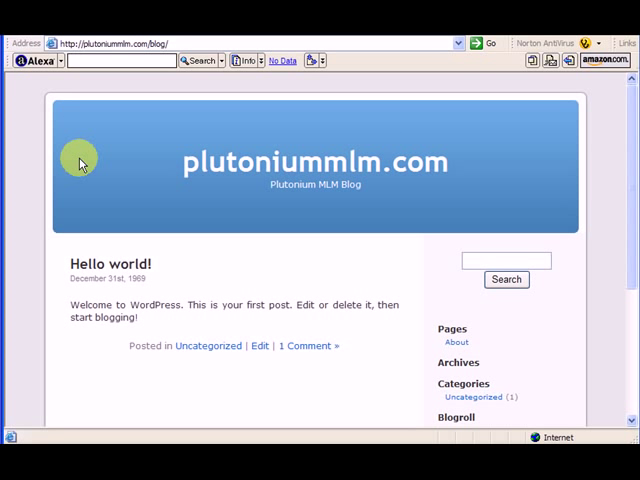
mouse_move(240, 185)
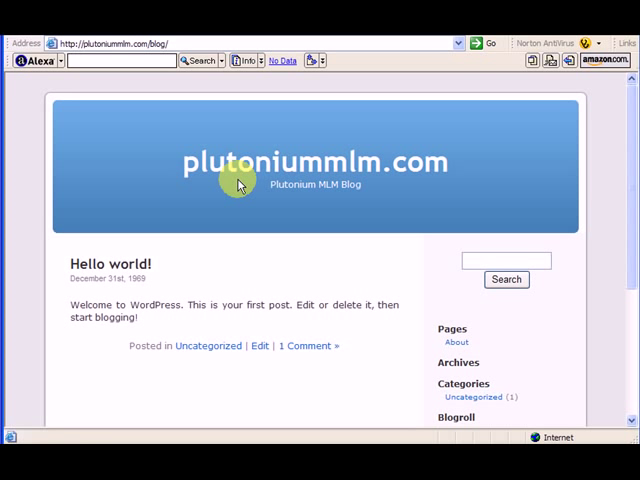
mouse_move(95, 182)
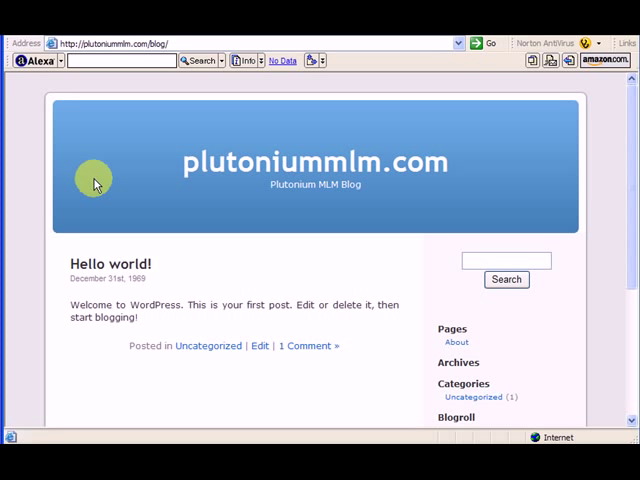
mouse_move(58, 192)
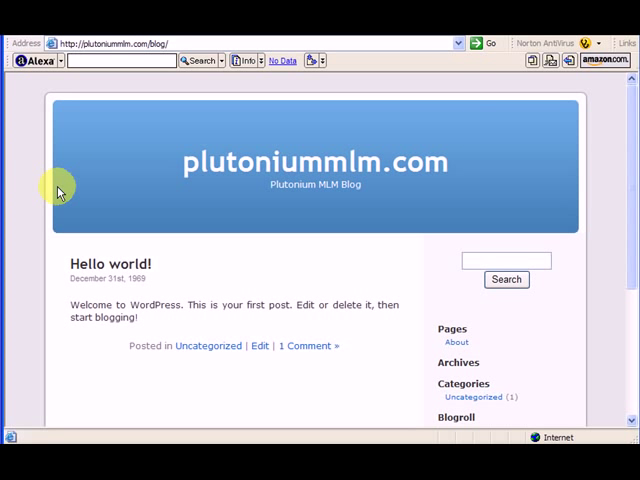
mouse_move(176, 163)
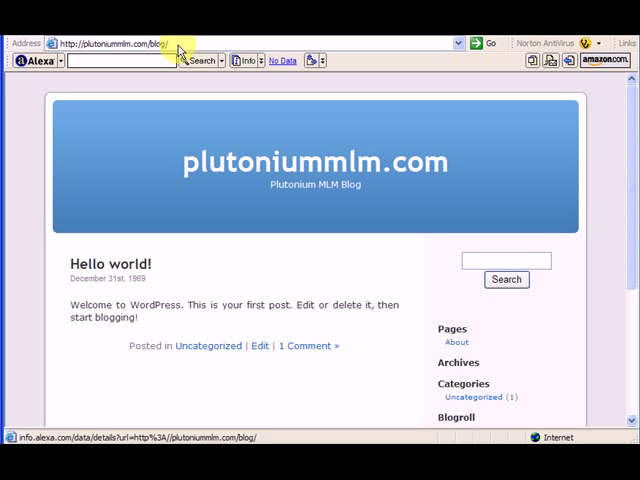
type("int")
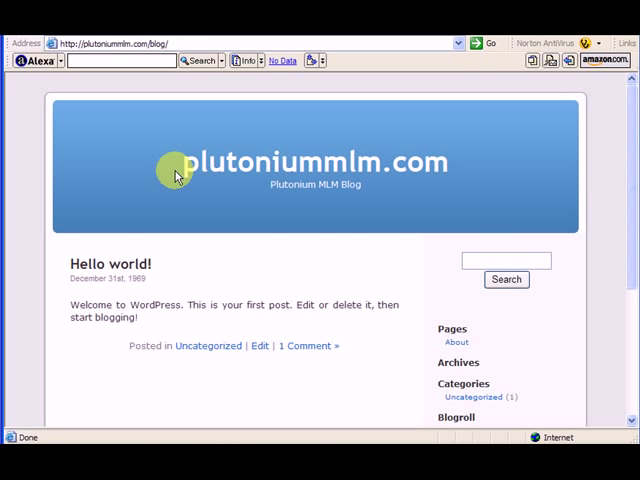
mouse_move(550, 232)
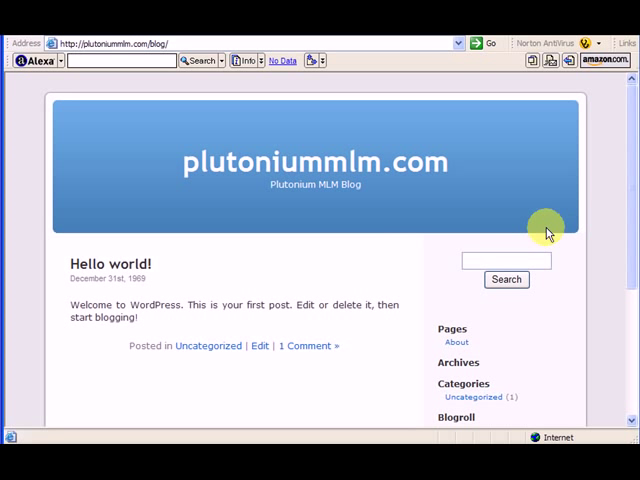
mouse_move(628, 217)
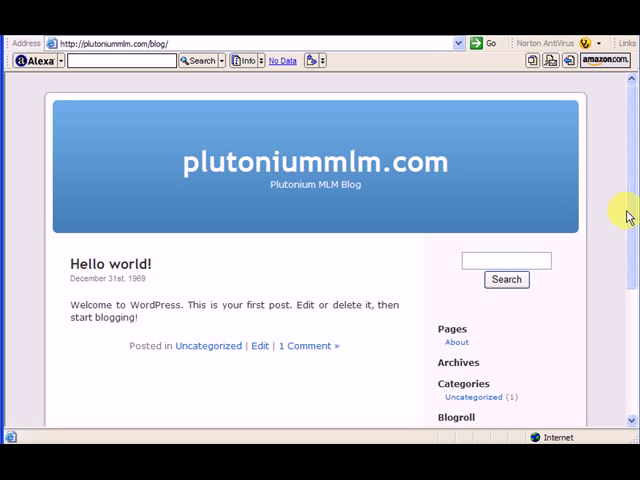
mouse_move(323, 178)
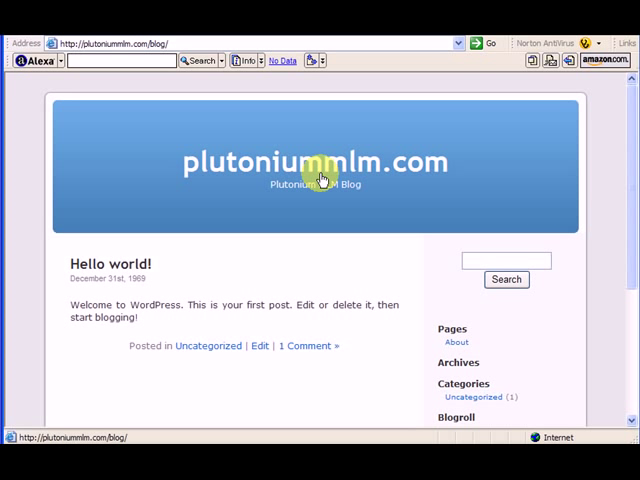
mouse_move(358, 203)
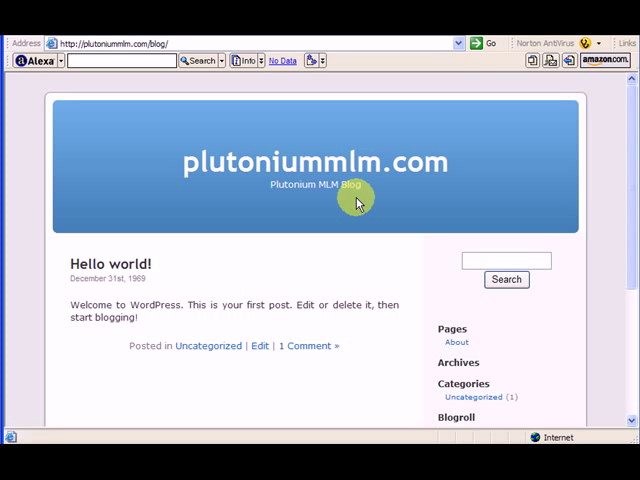
mouse_move(353, 261)
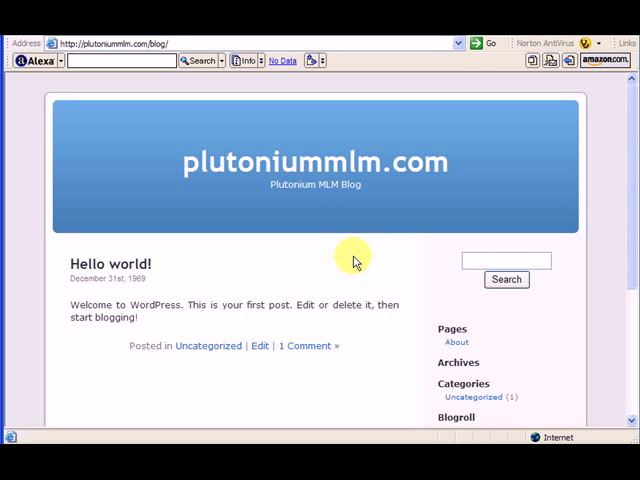